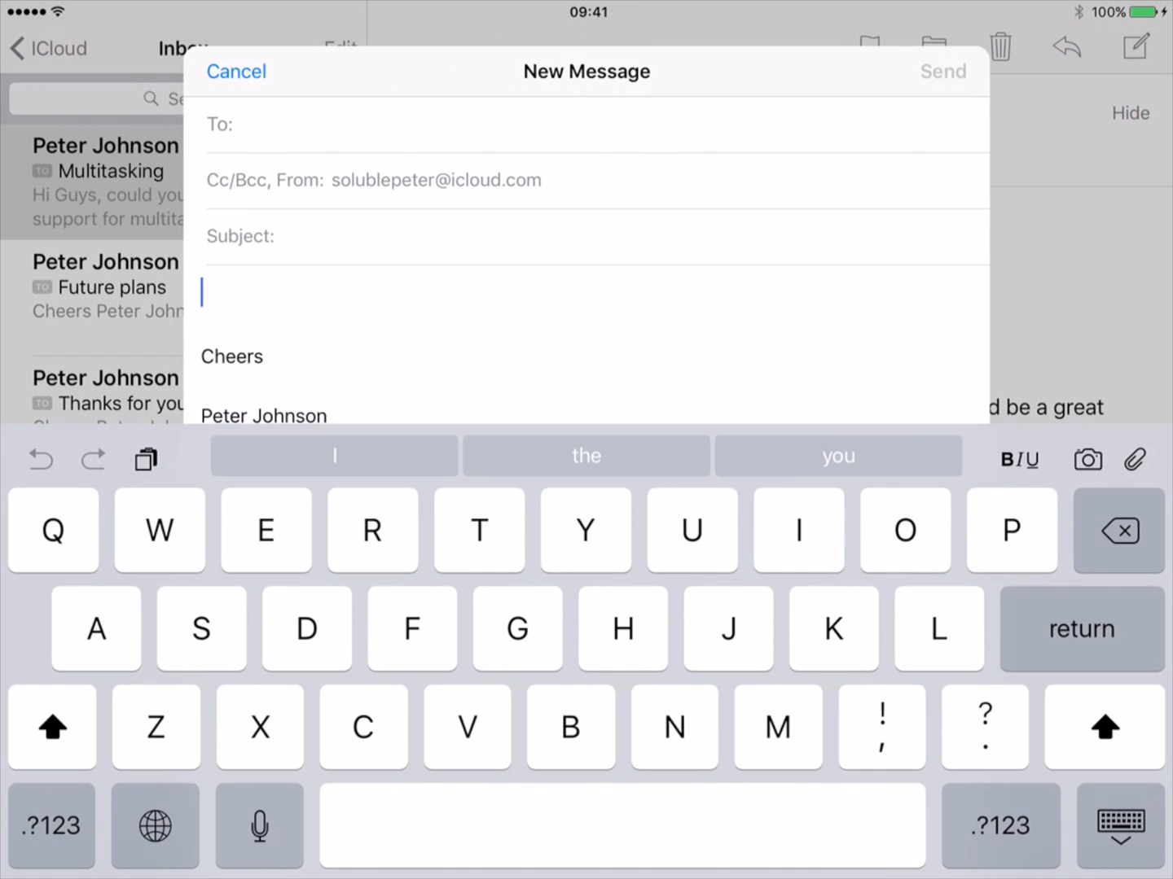
- Write 'Here is an interesting message' as the new message's body
{"action": "type", "text": "Here is an interesting message"}
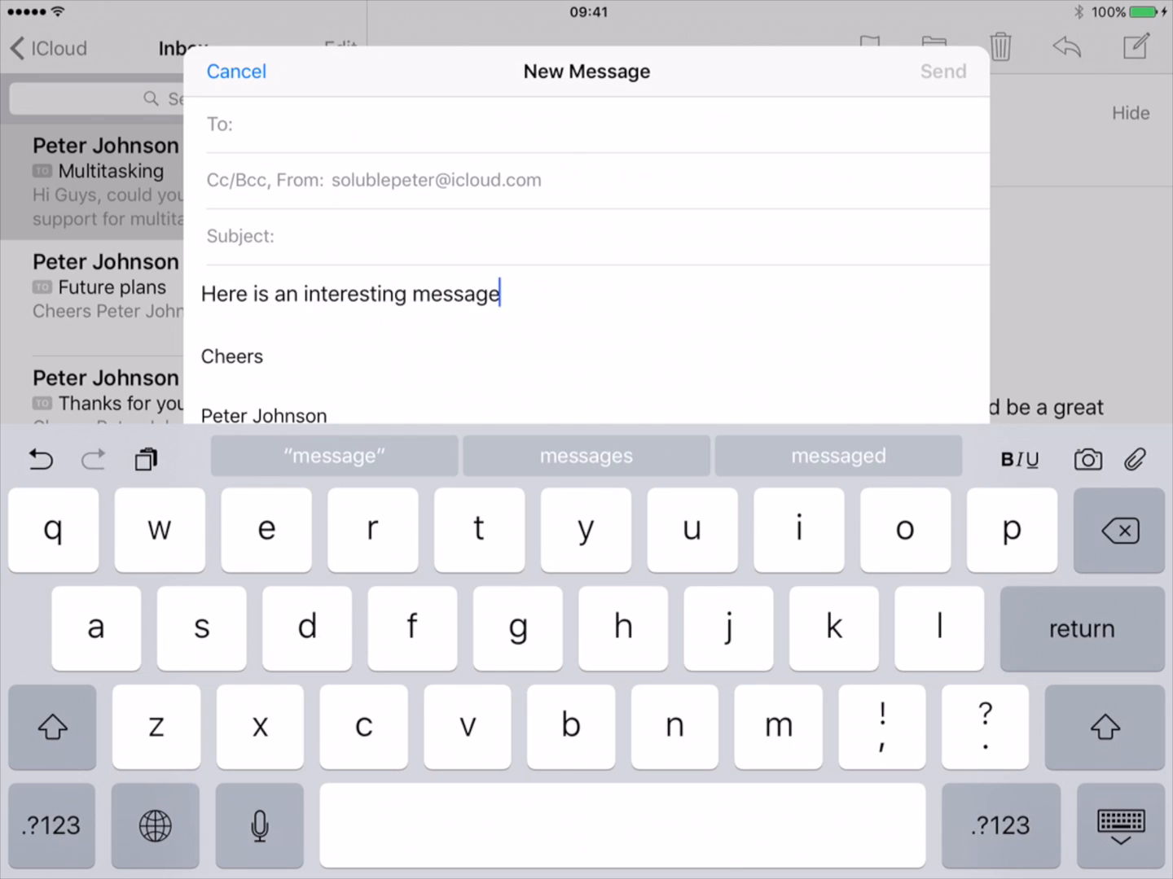
- Bring MailShot Pro into Slide Over beside the draft and choose Test Group's addresses to copy
{"action": "left_click_drag", "start_coordinate": [1172, 439], "coordinate": [815, 439]}
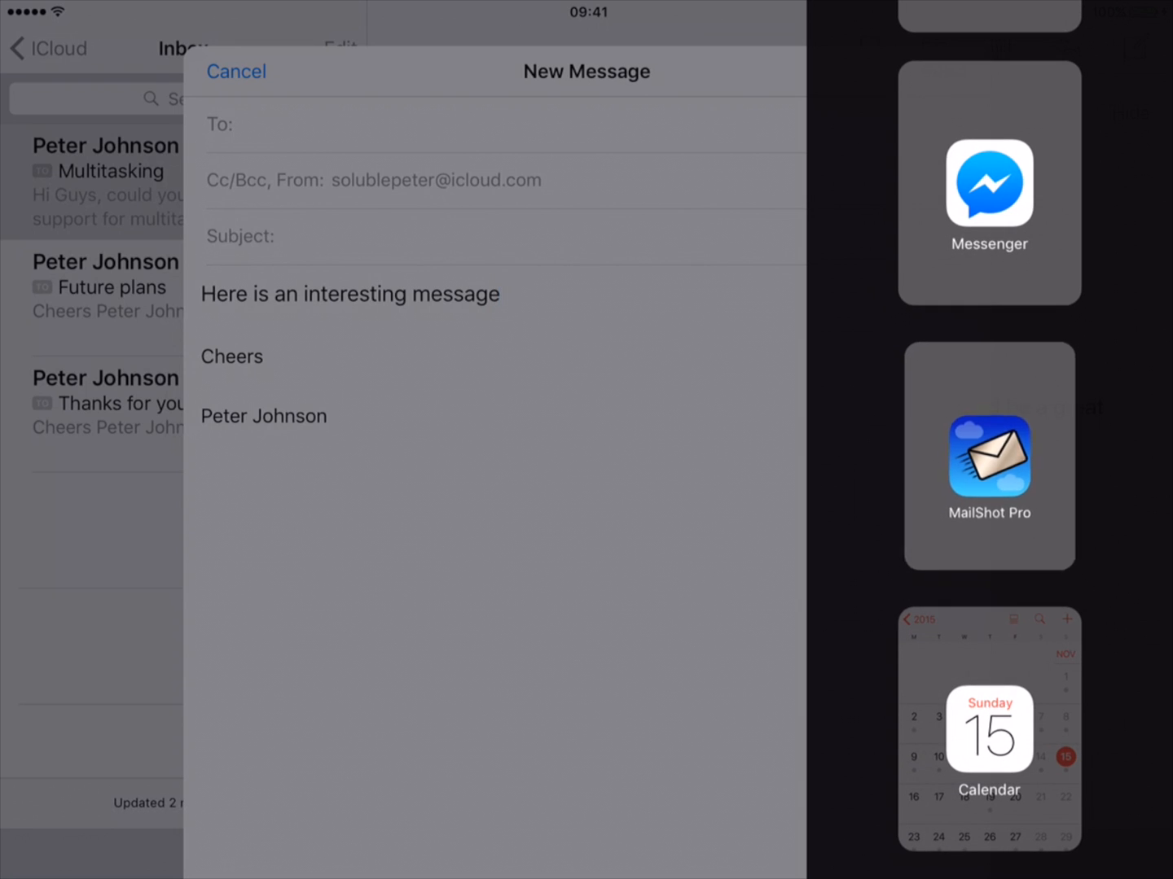
{"action": "left_click", "coordinate": [989, 456]}
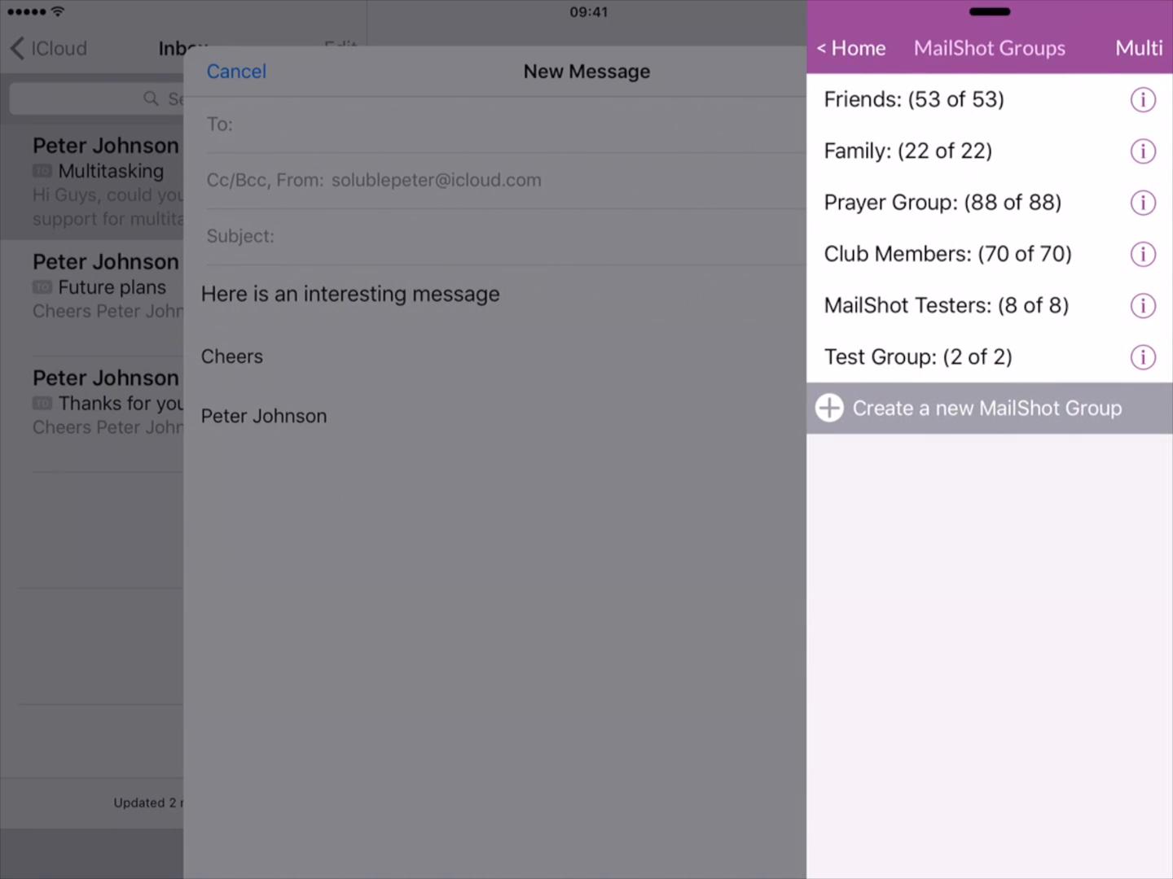
{"action": "left_click", "coordinate": [917, 358]}
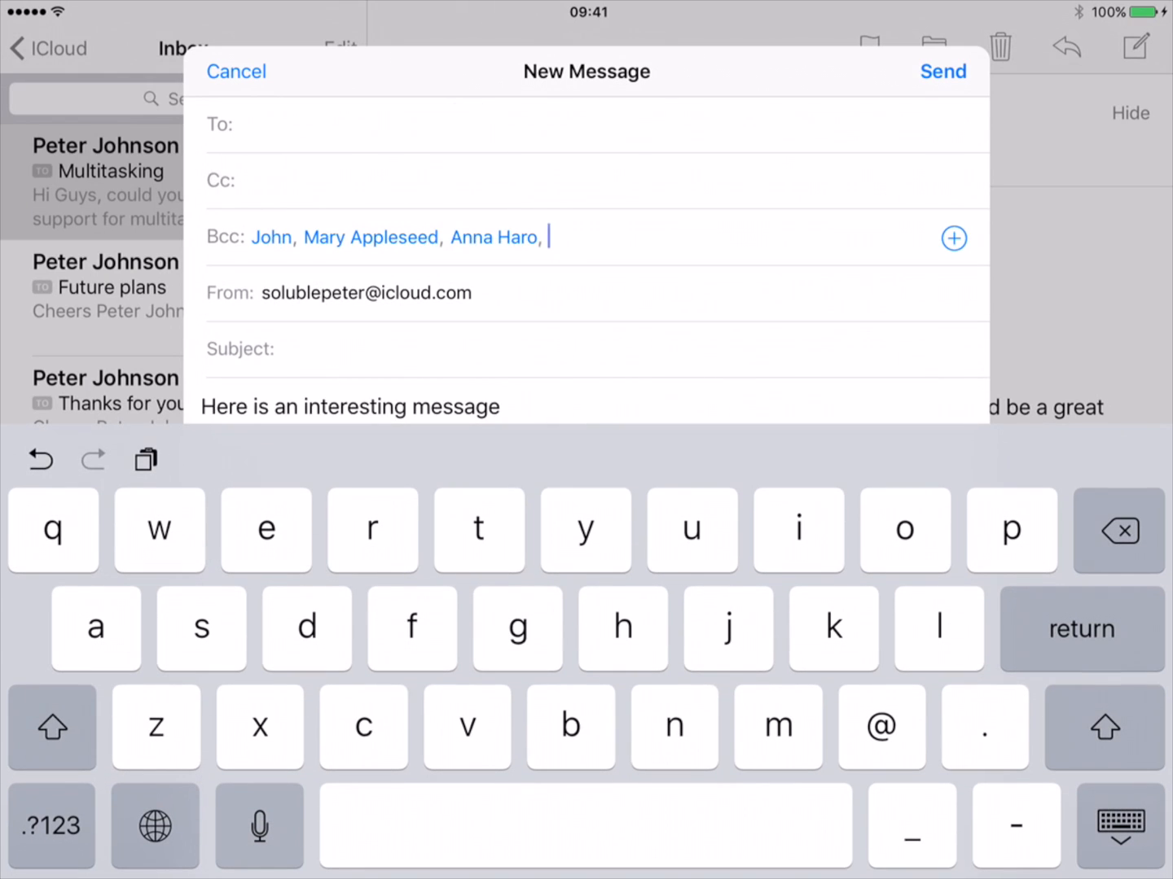
- Paste John, Mary Appleseed and Anna Haro into the Bcc line and dismiss the draft
{"action": "left_click", "coordinate": [146, 461]}
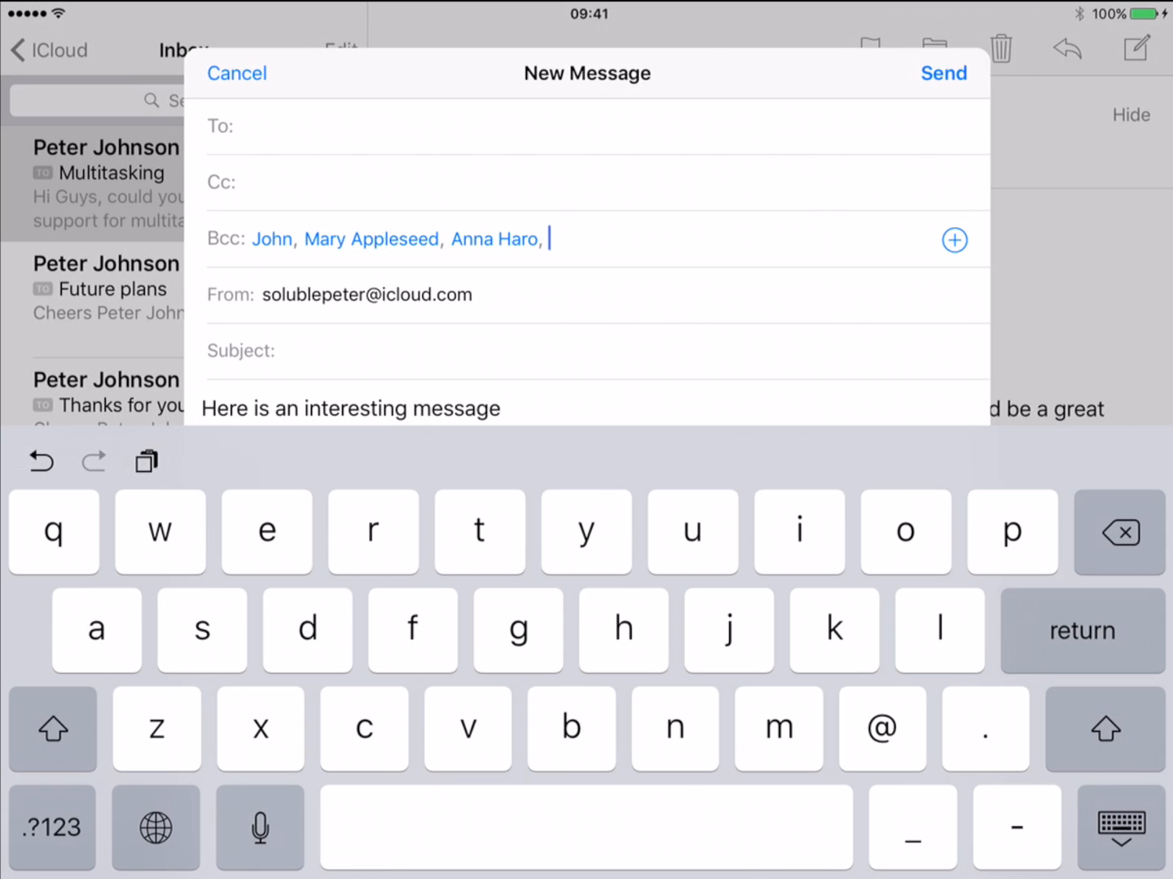
{"action": "left_click", "coordinate": [237, 72]}
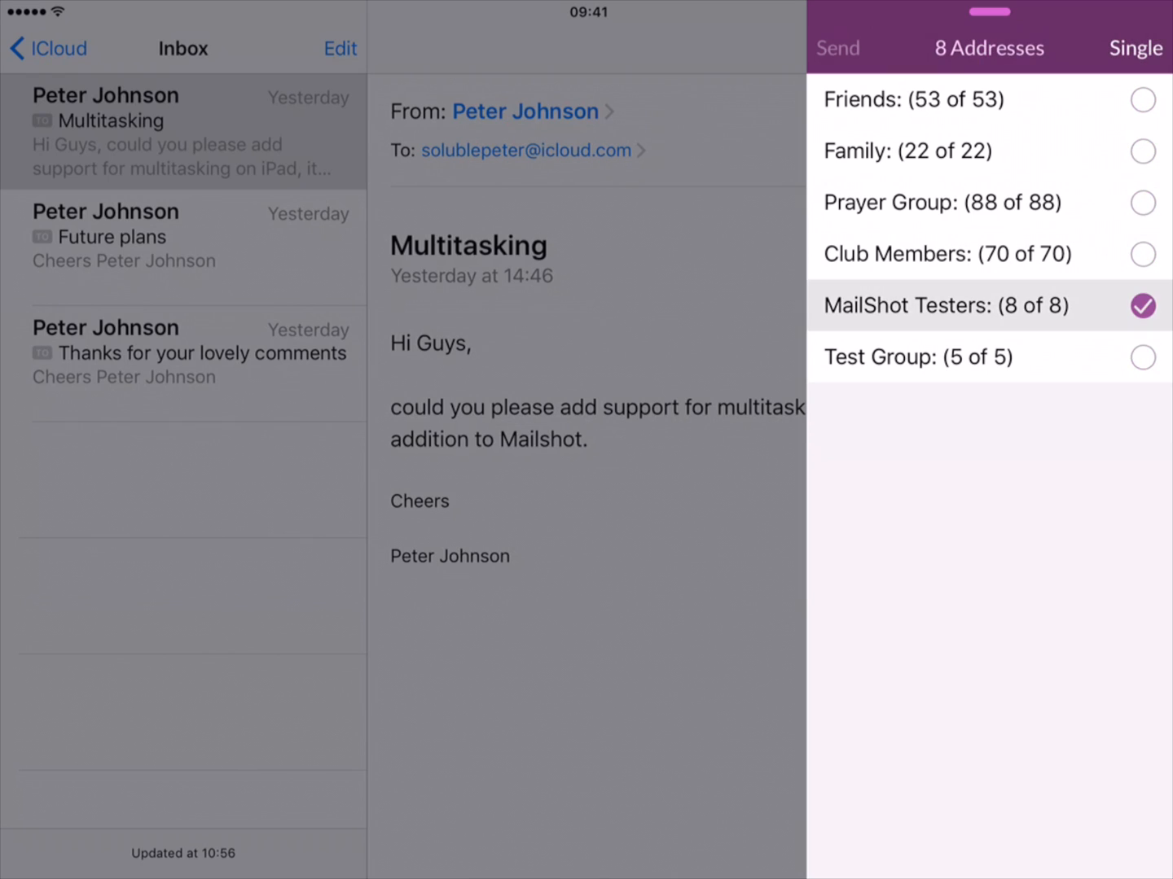
- Switch from multi-select back to the single-group MailShot Groups list
{"action": "left_click", "coordinate": [1143, 358]}
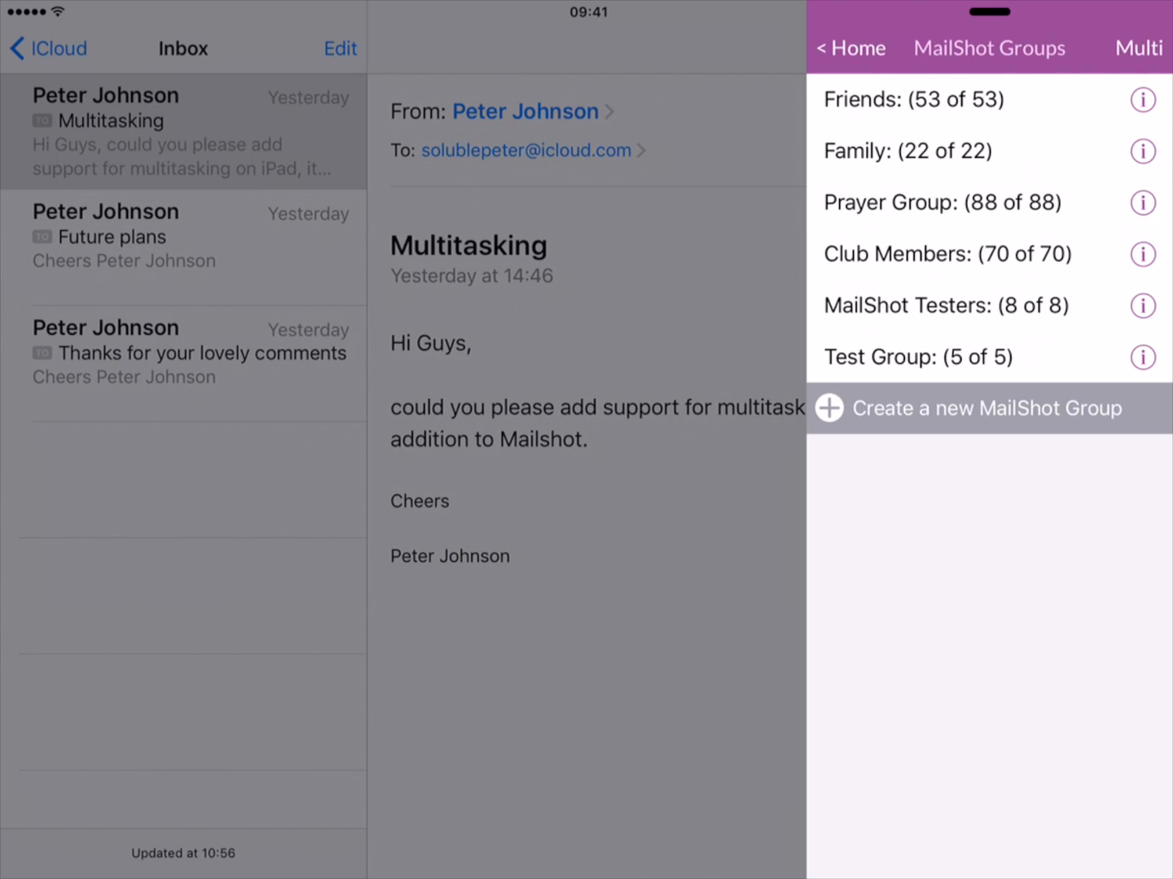
{"action": "left_click", "coordinate": [918, 356]}
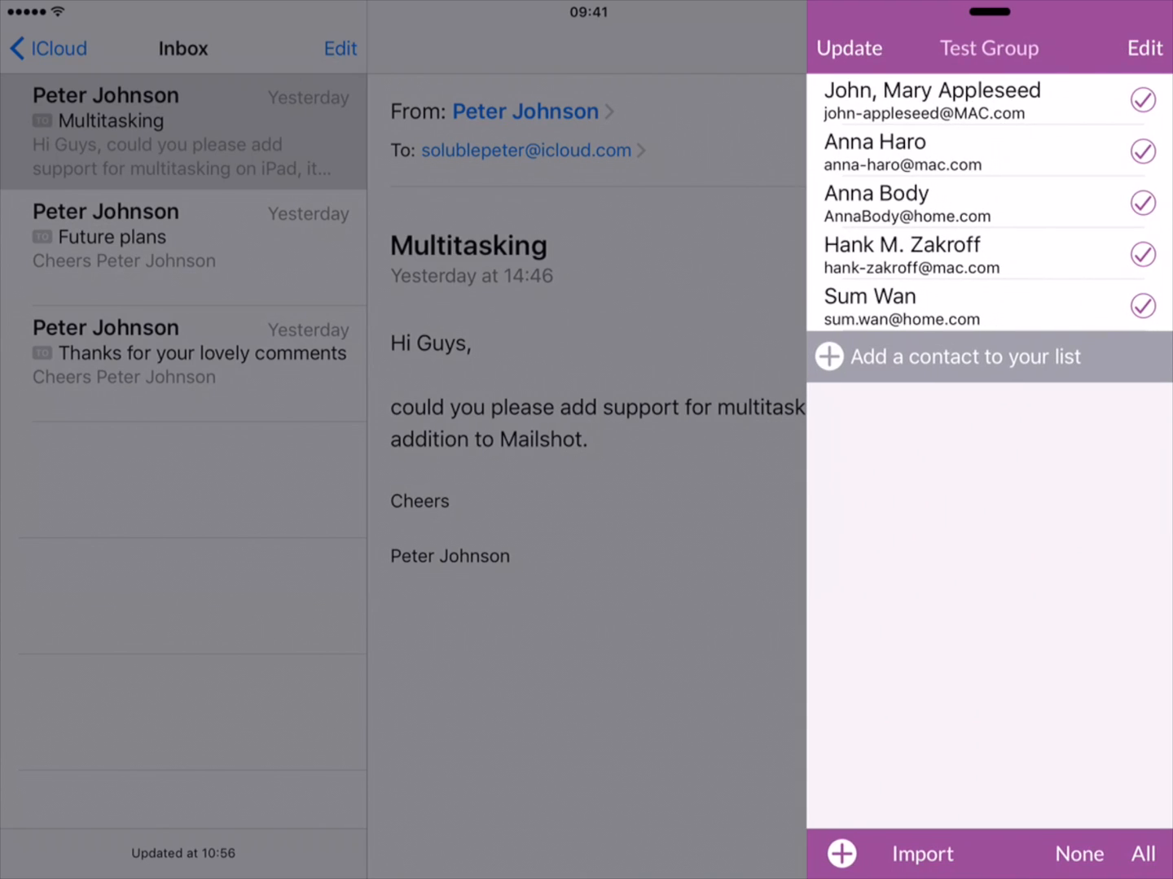
{"action": "left_click", "coordinate": [848, 48]}
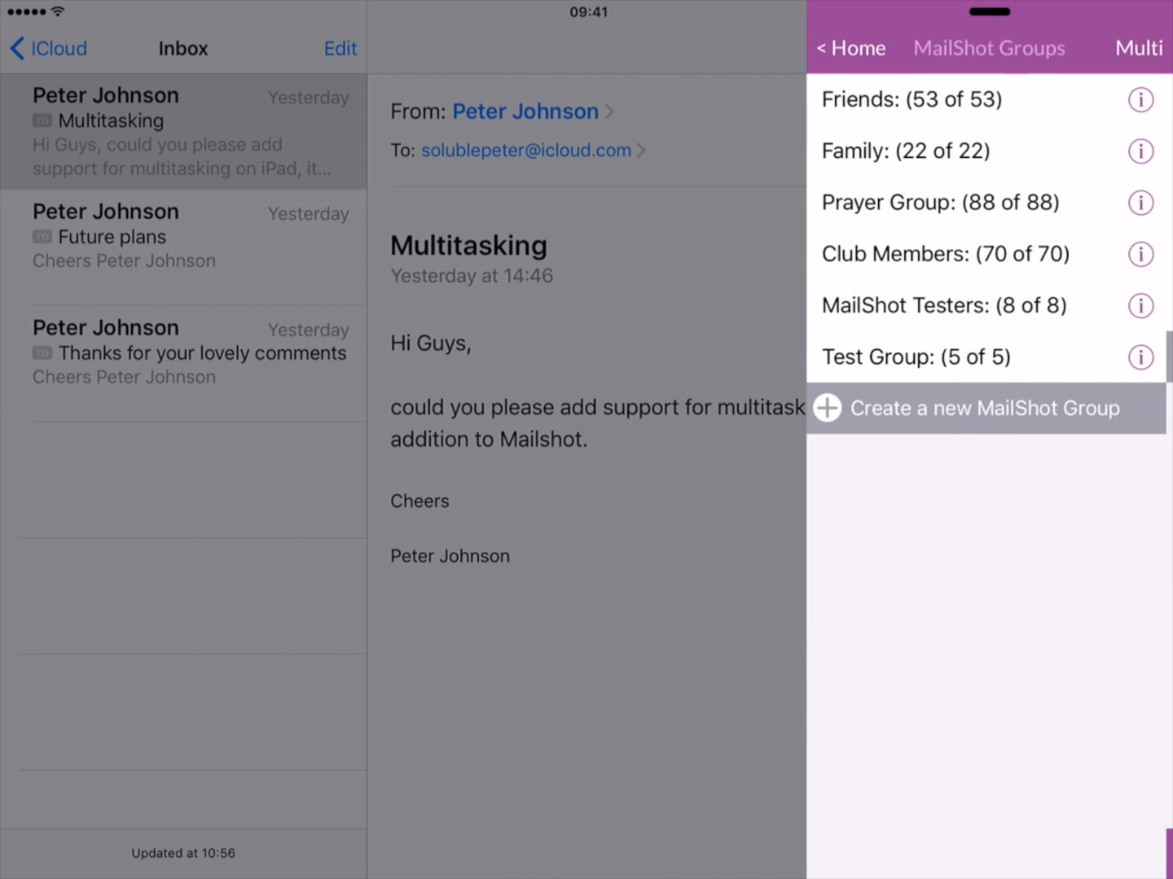